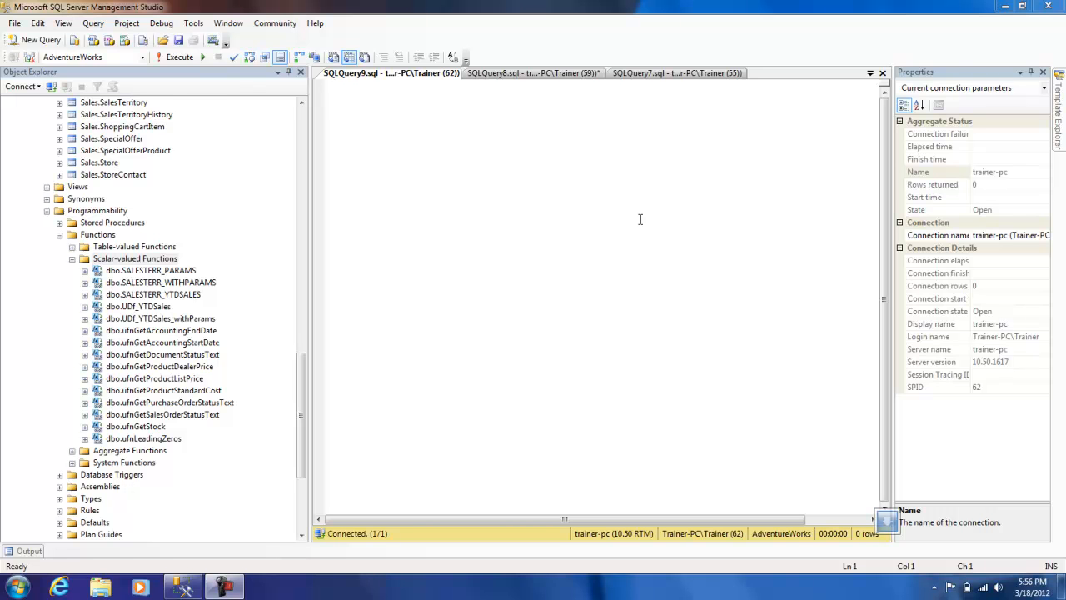
Select the top 1000 rows of Sales.SalesTerritory and inspect territory IDs 6, 5 and 7
left_click(338, 84)
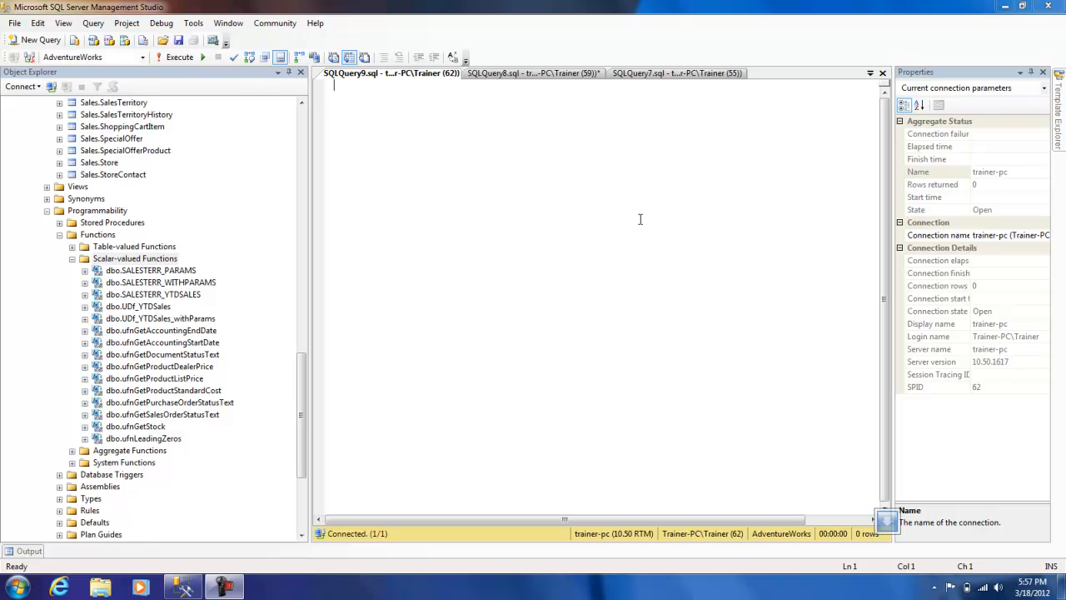
right_click(112, 103)
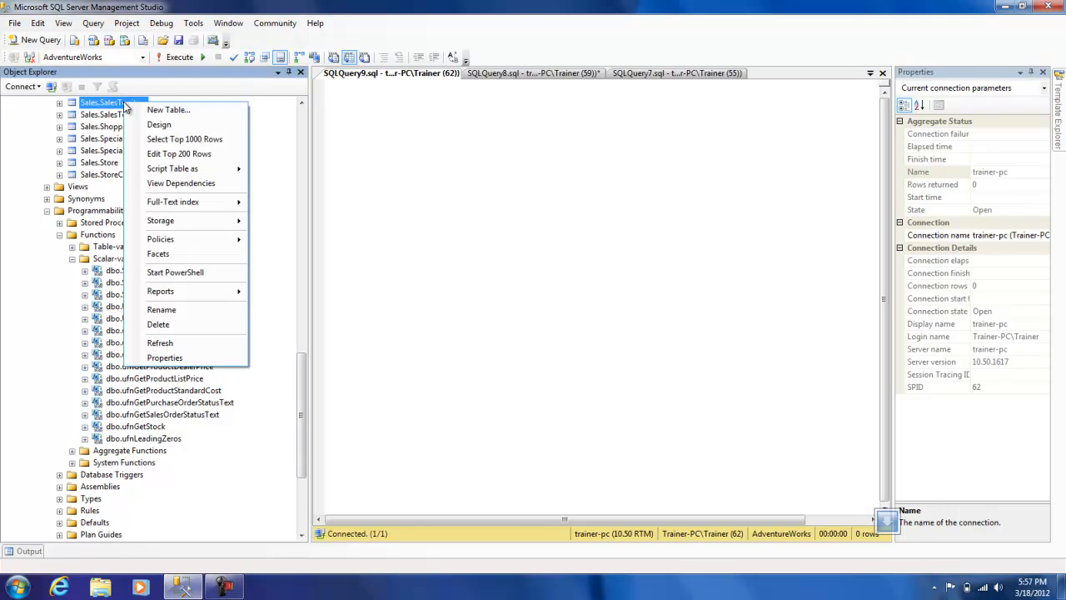
left_click(184, 138)
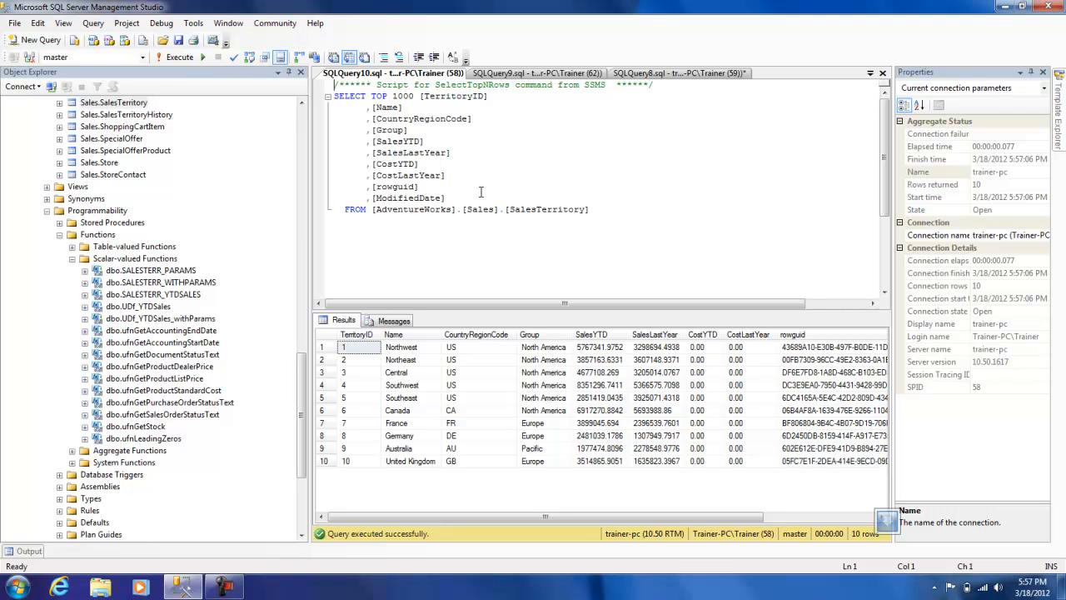
left_click(344, 410)
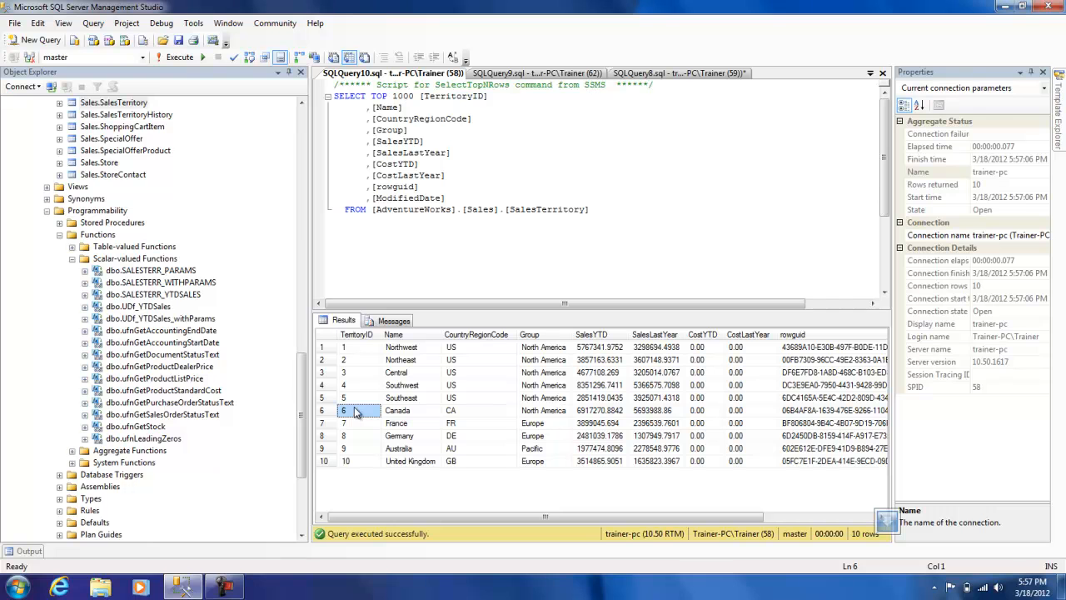
left_click(344, 398)
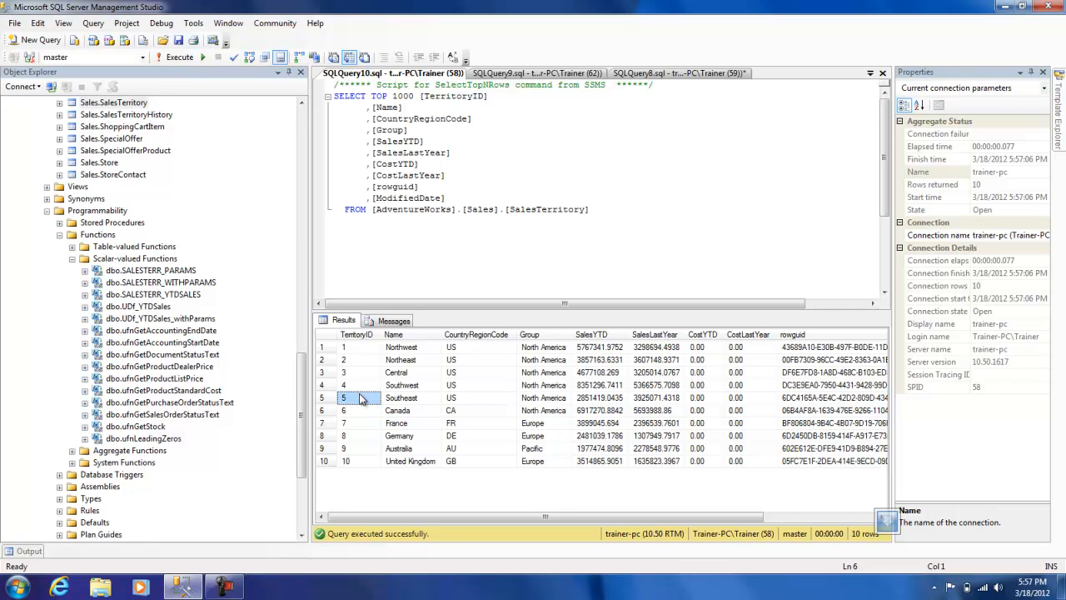
left_click(343, 423)
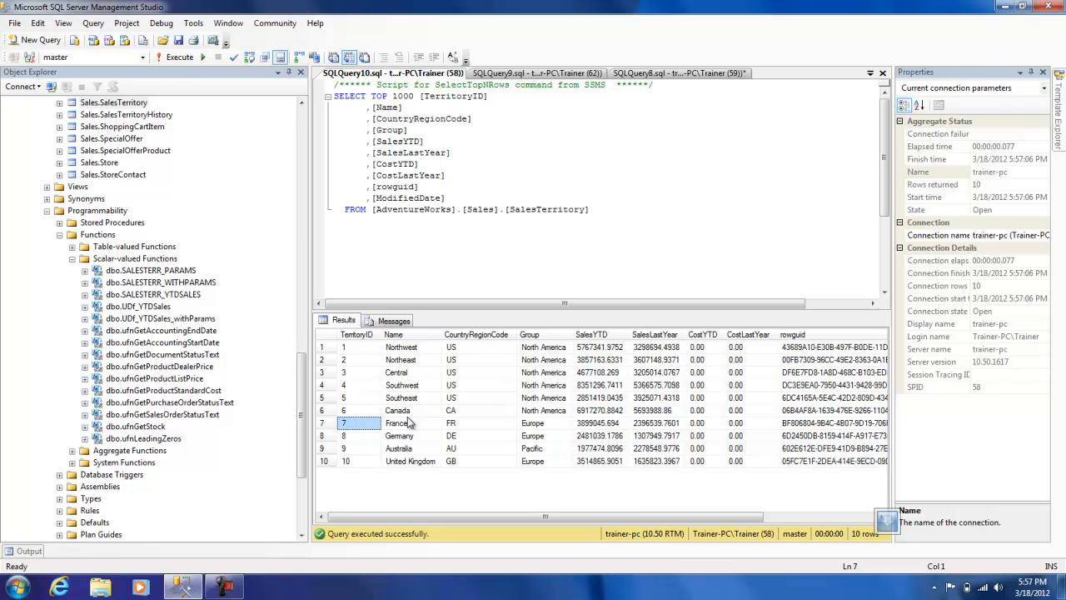
left_click(396, 422)
type("CREATE FUNC")
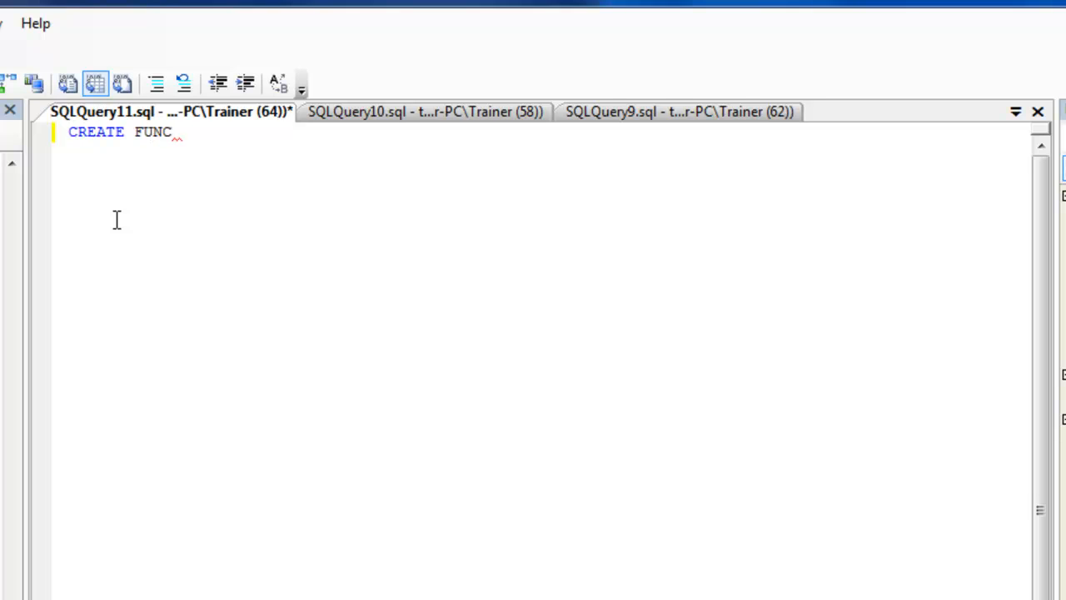
type("IO")
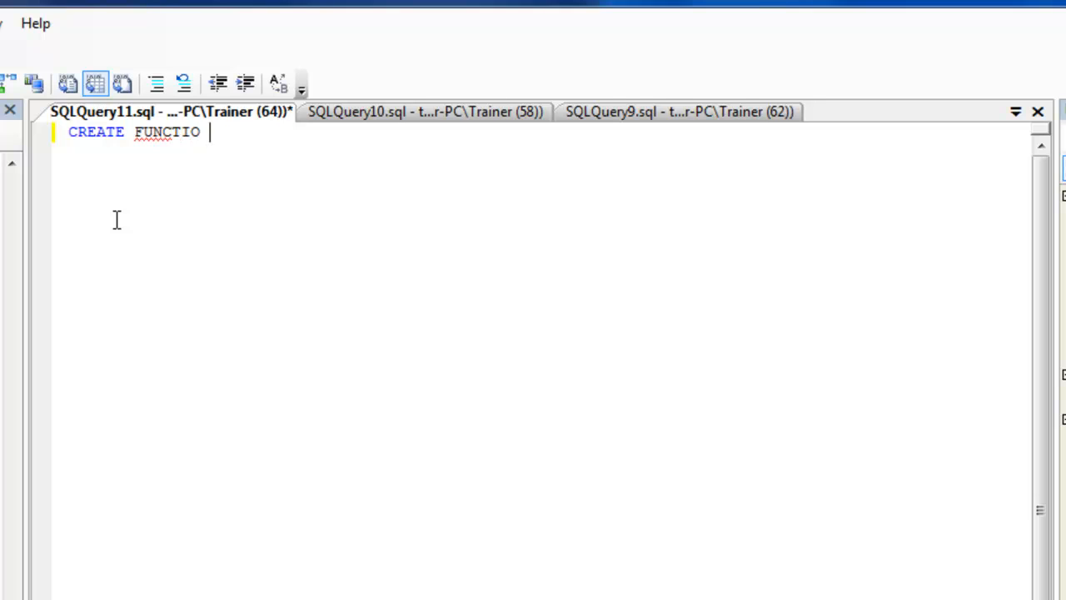
type("STERR")
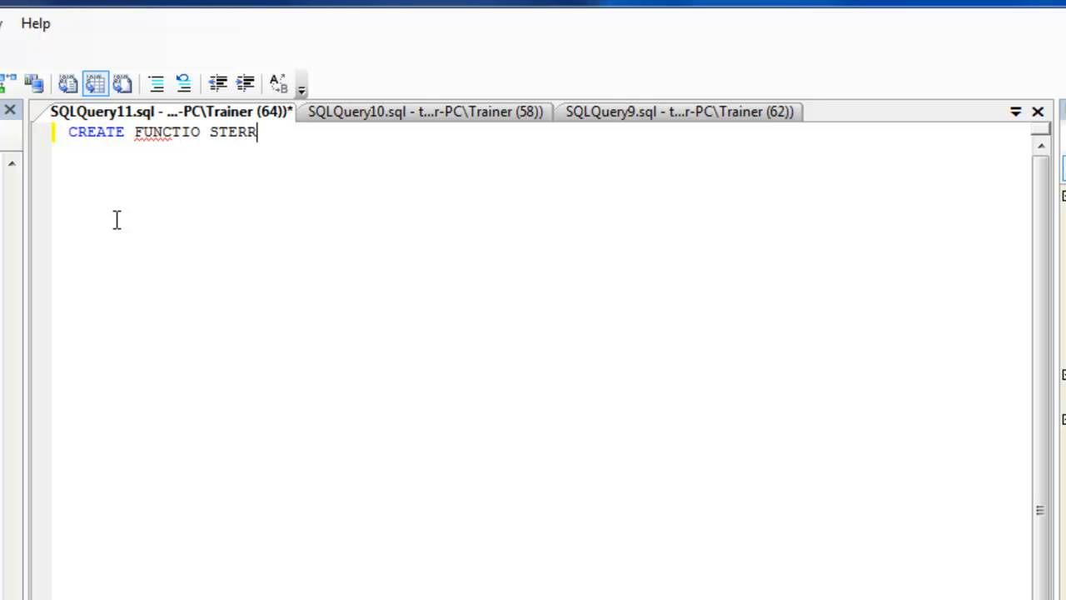
type("_")
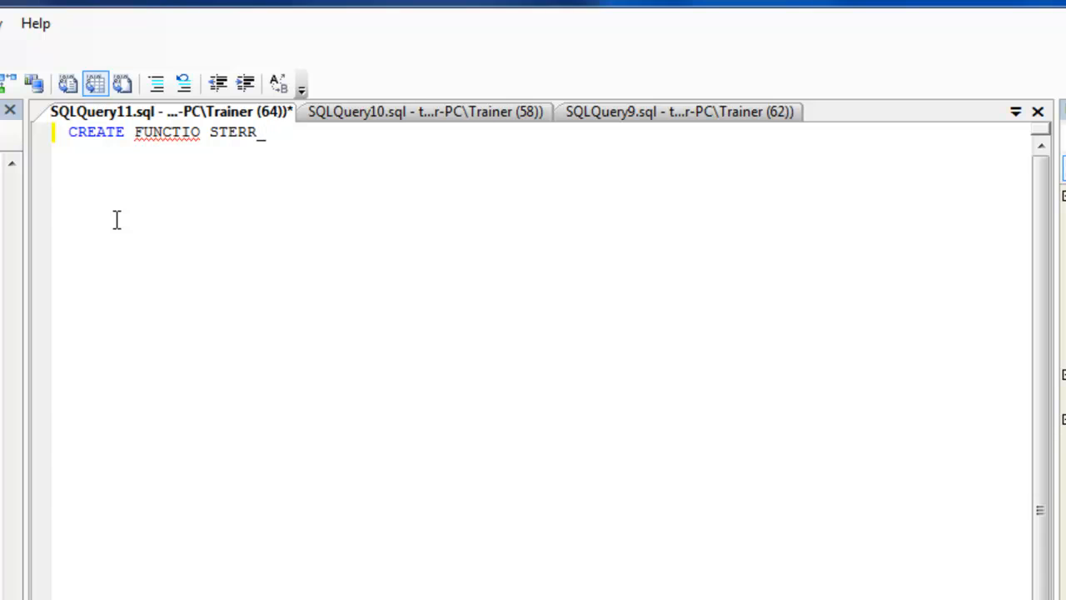
type("tvf")
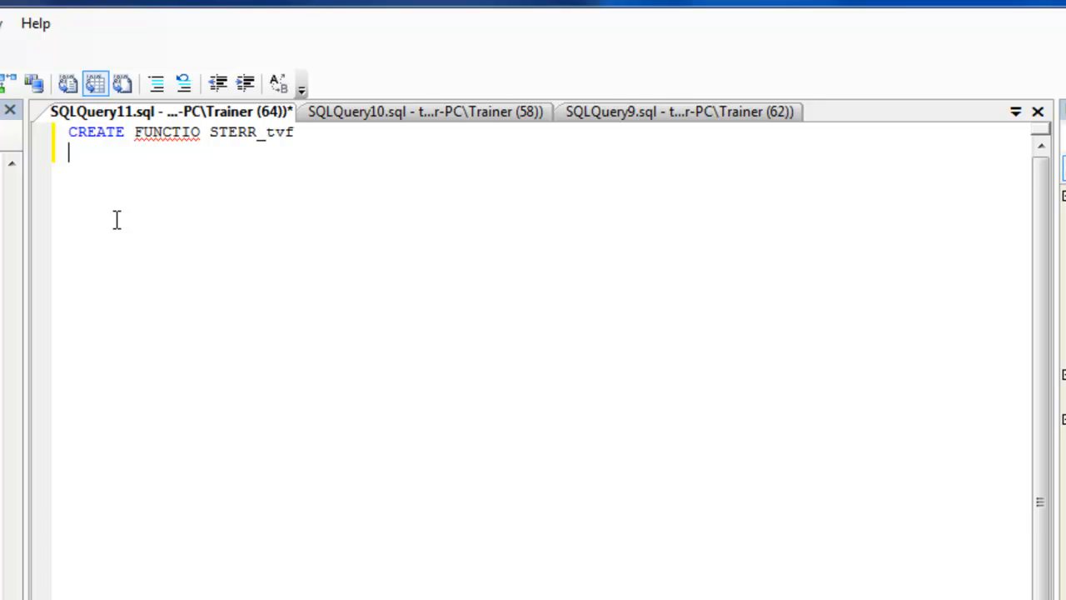
type("@")
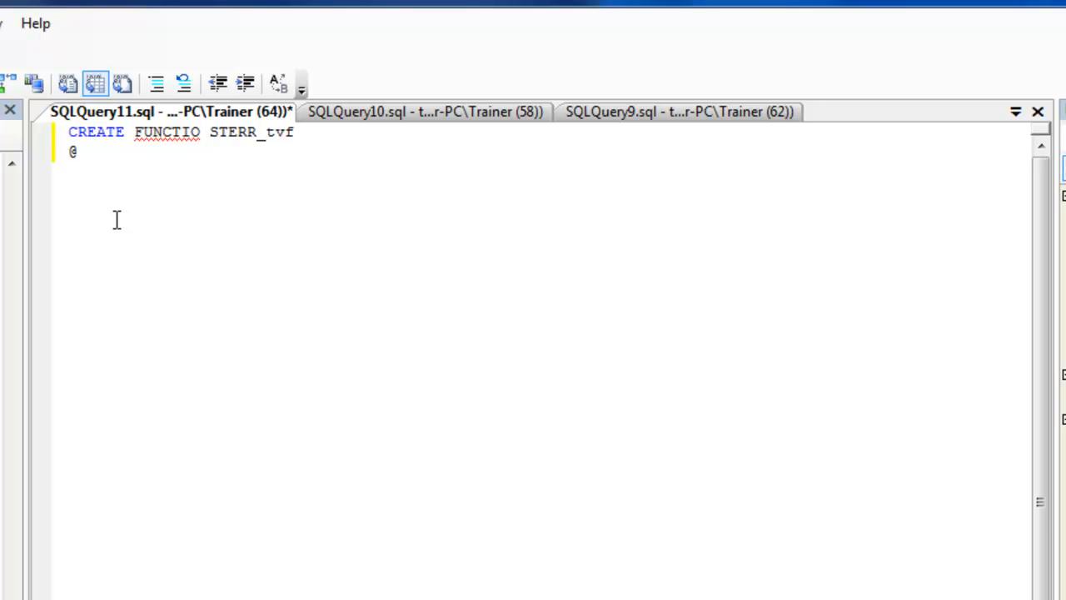
key("backspace")
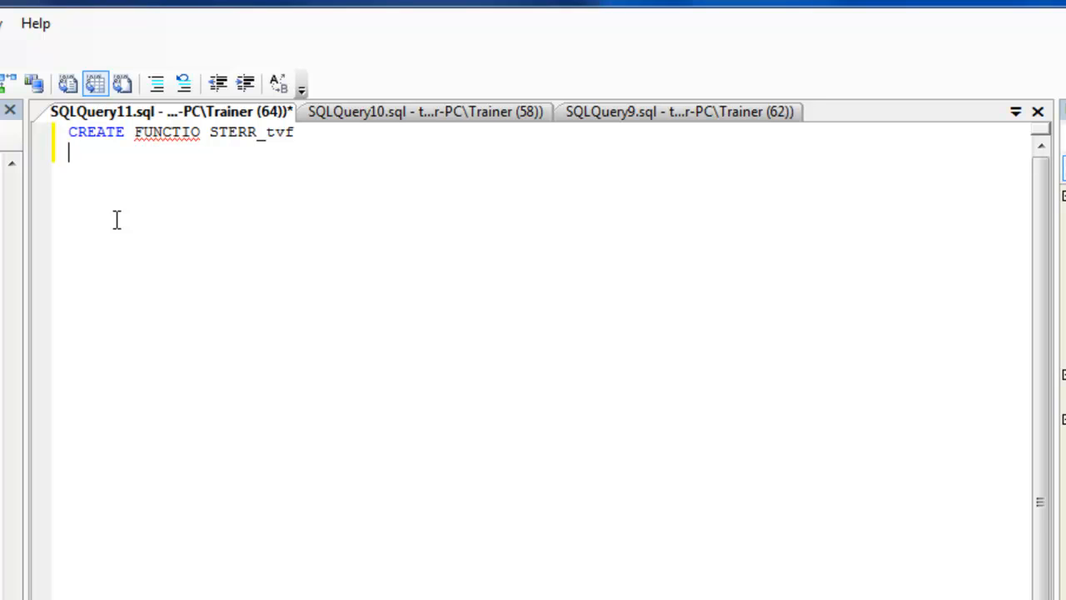
type("(@")
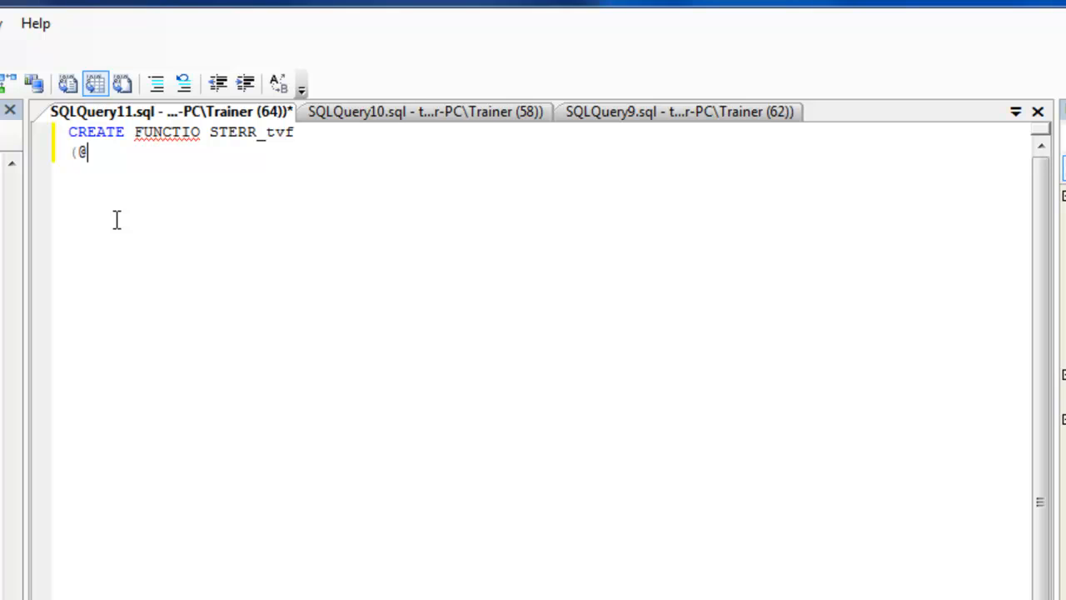
type("tERRITORY")
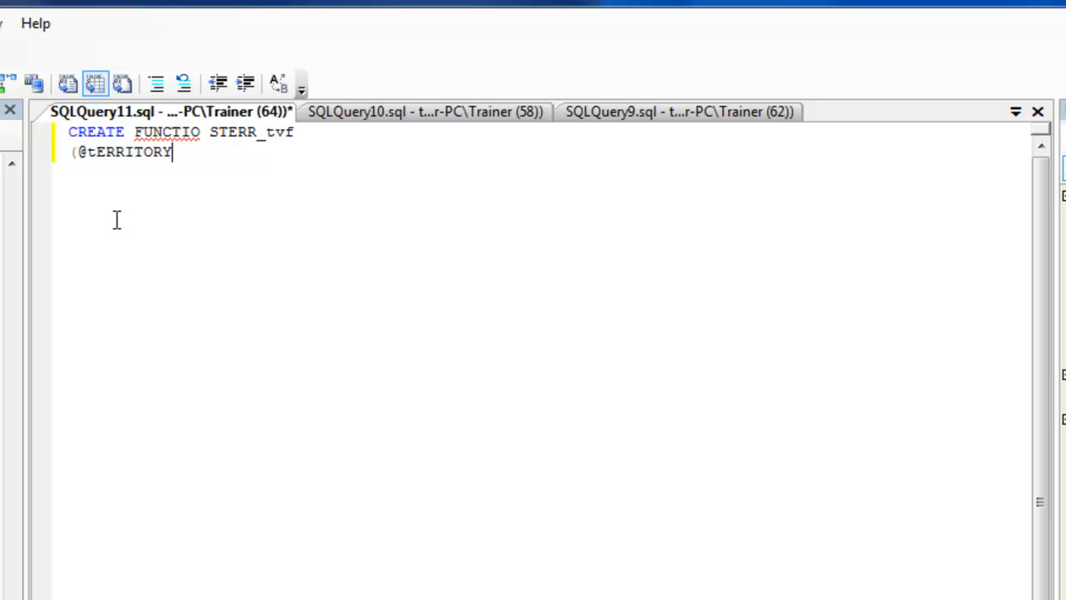
key("BackSpace")
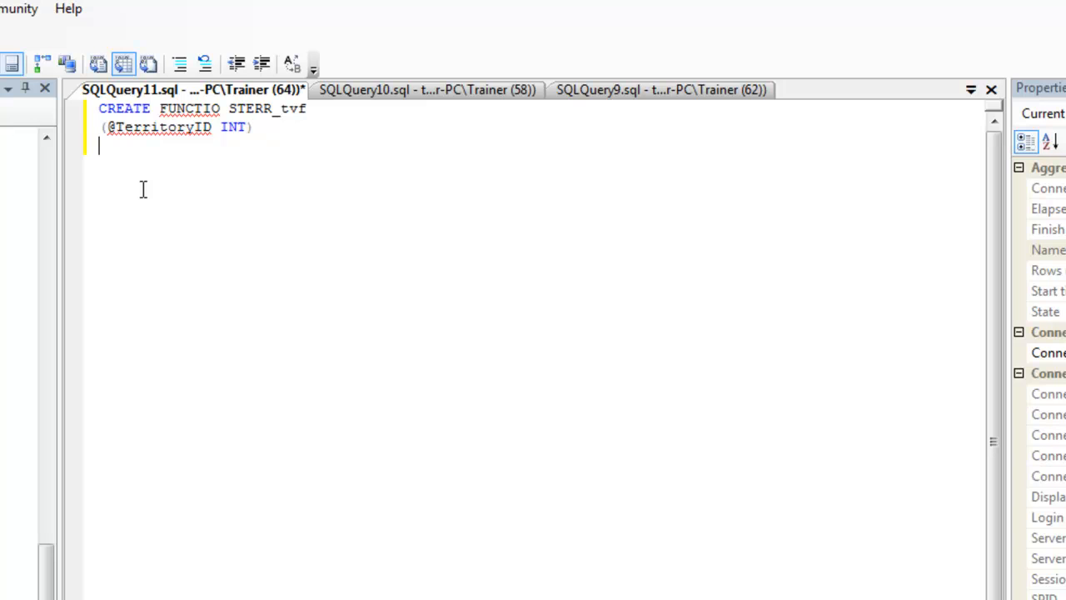
Declare that STERR_tvf RETURNS TABLE AS RETURN
type("RETURNS")
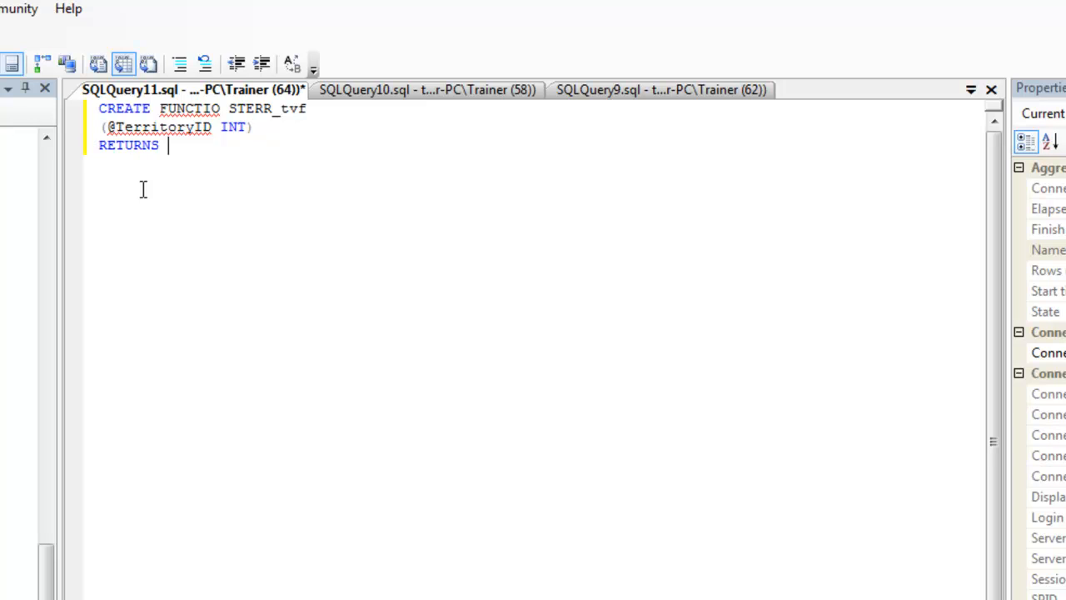
type("TABLE")
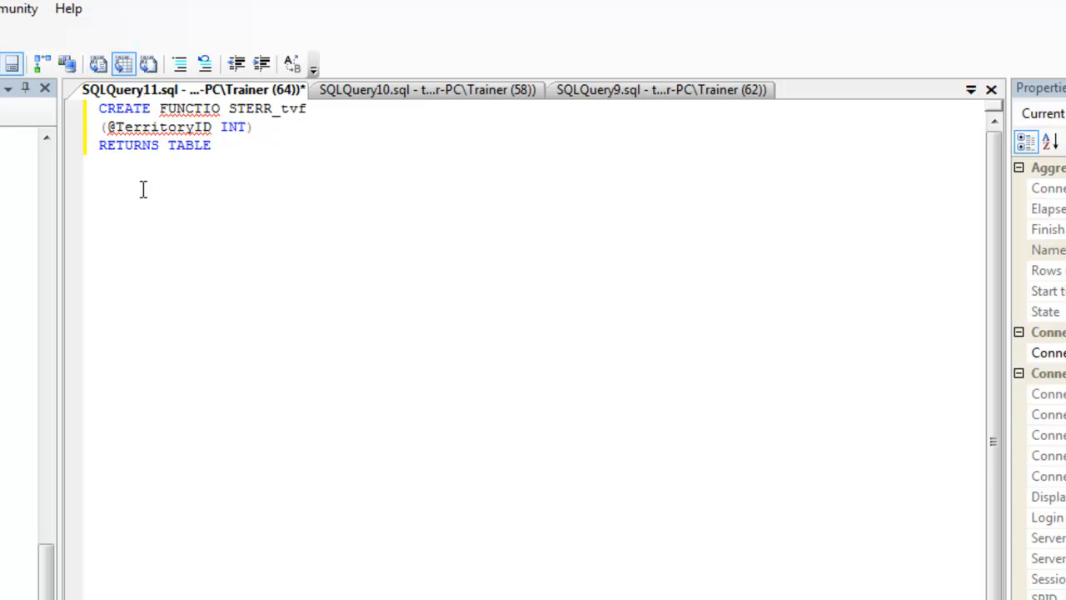
type("AS")
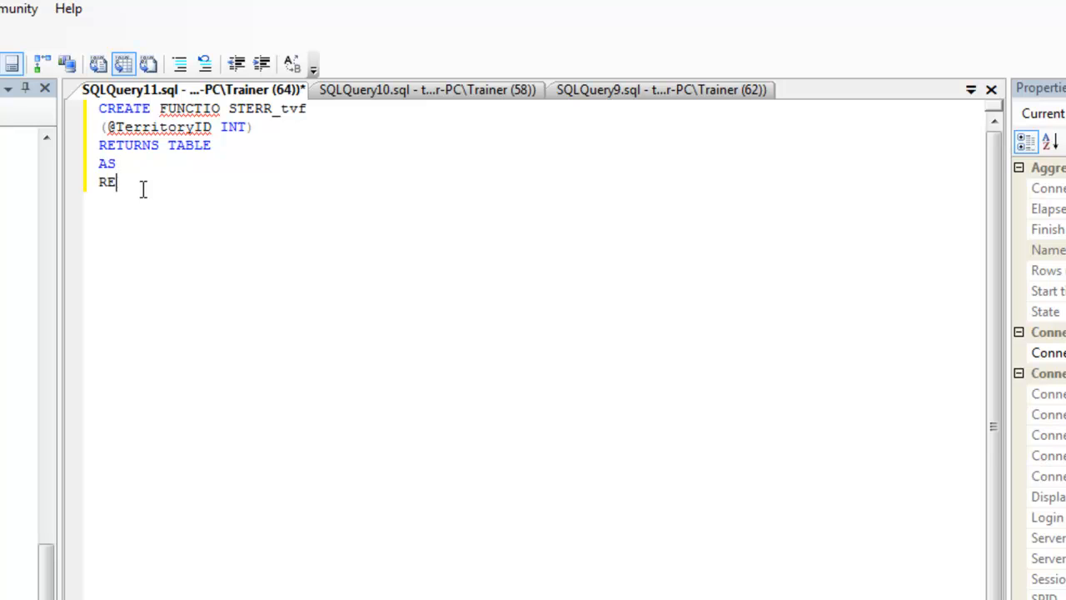
type("TURN")
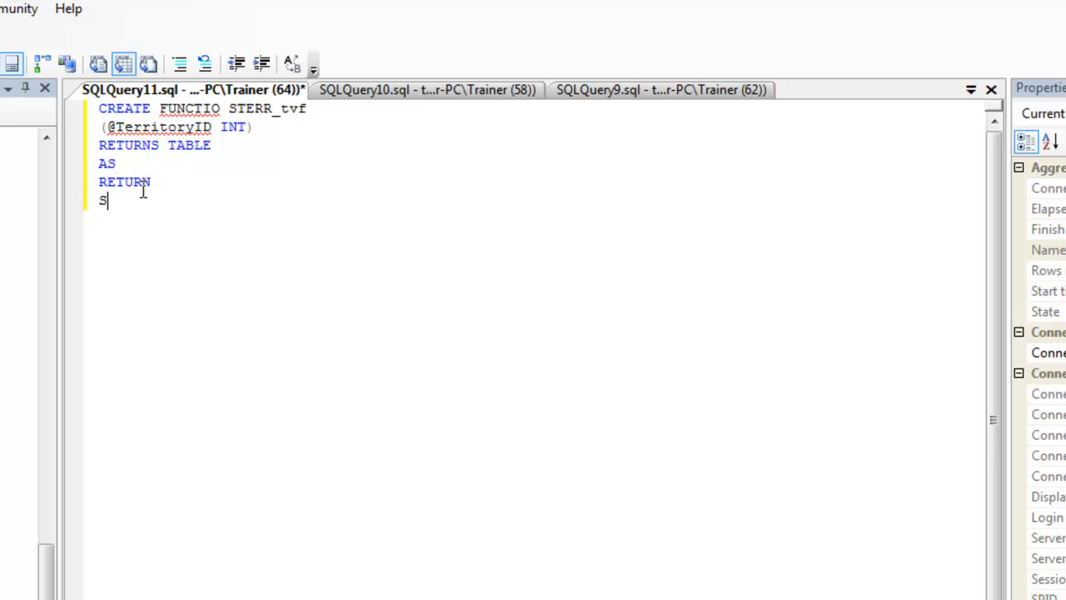
type("ELCT NAme,CountryRegionCode")
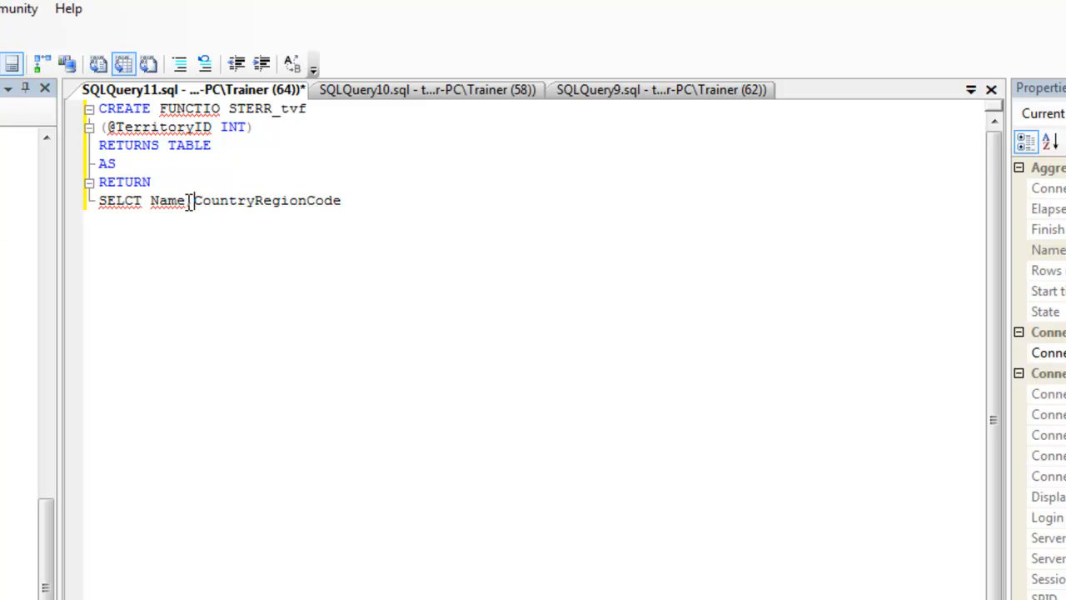
type(",")
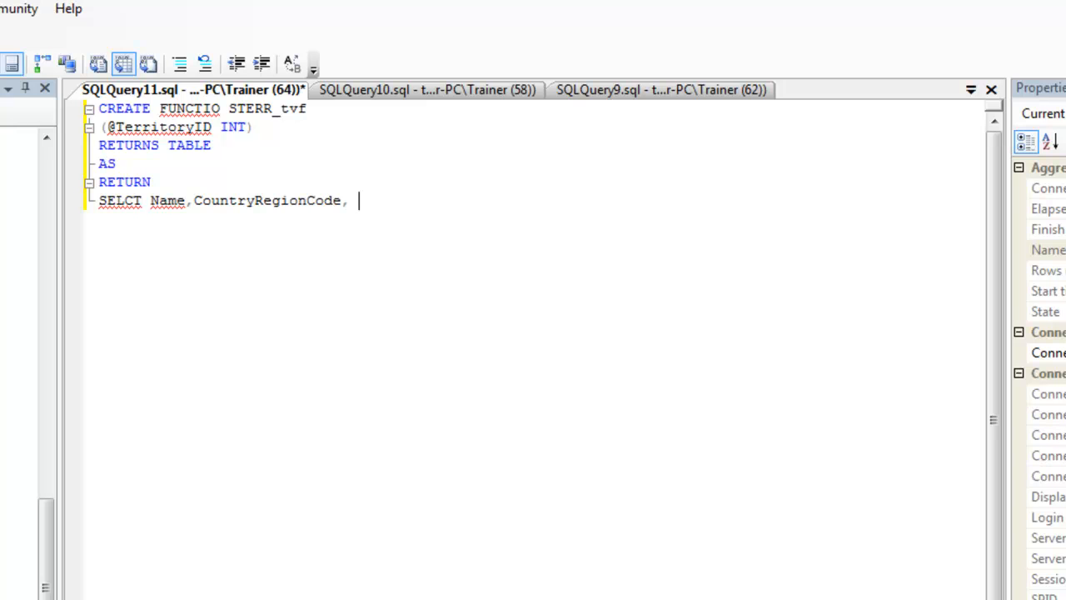
type("SalesYTD from")
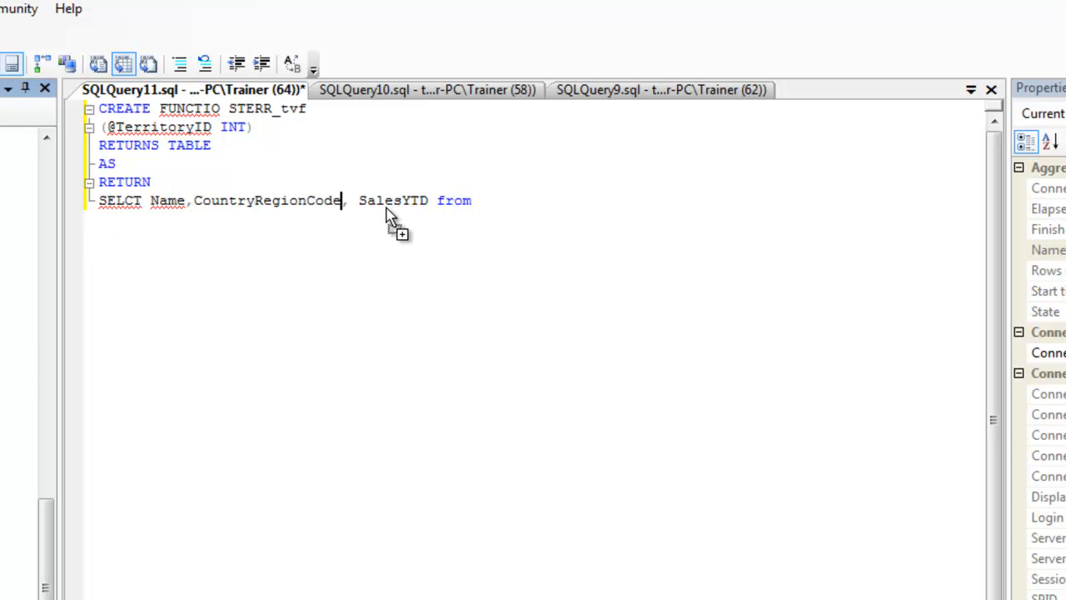
type("Sales.SalesTerritory")
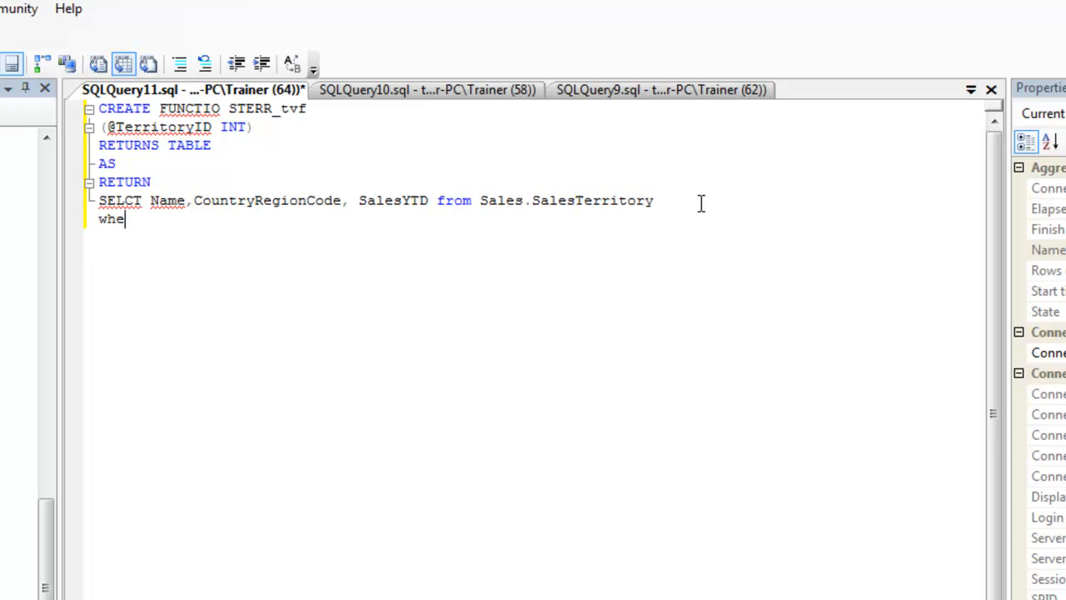
type("re")
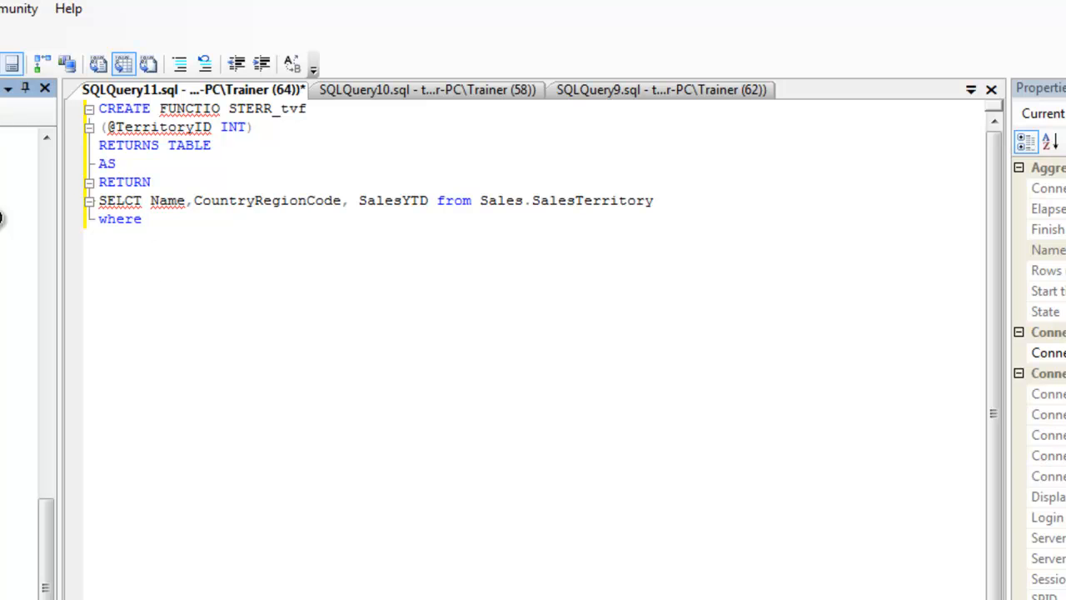
type("TerritoryID")
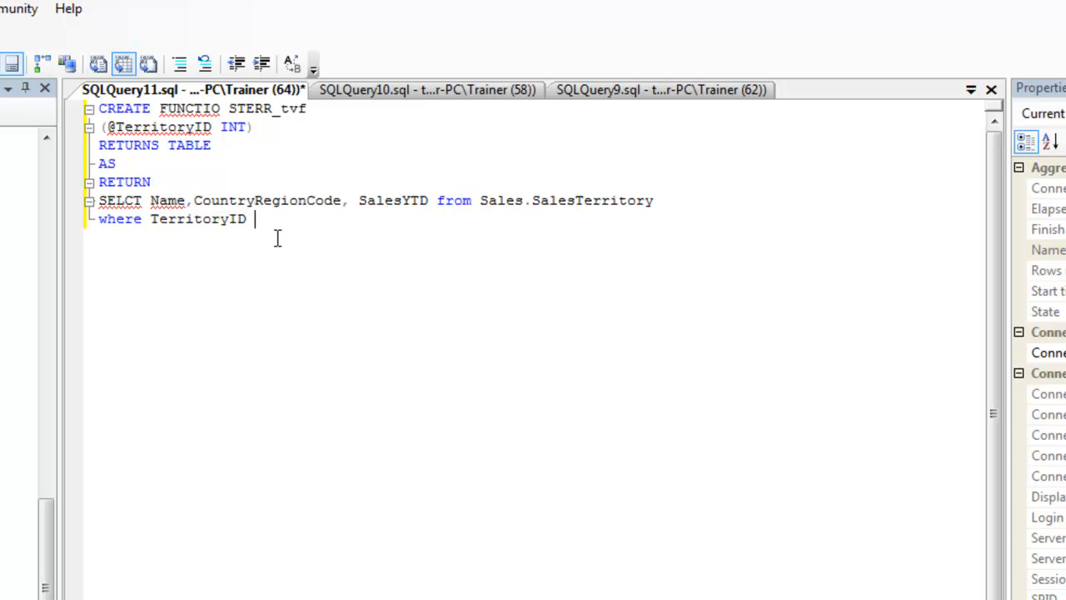
type("= @Te")
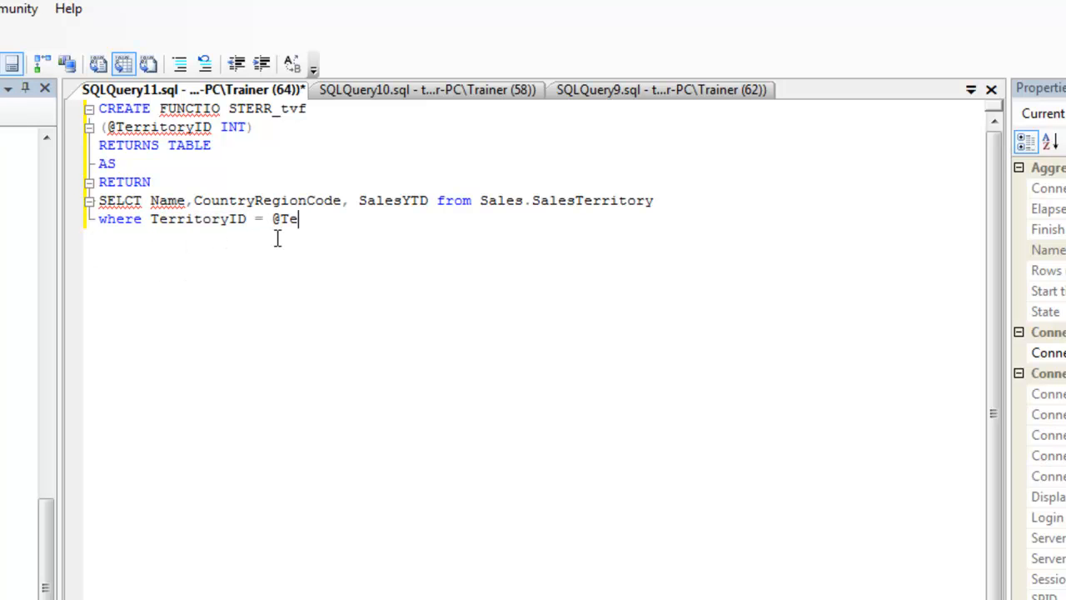
type("rr")
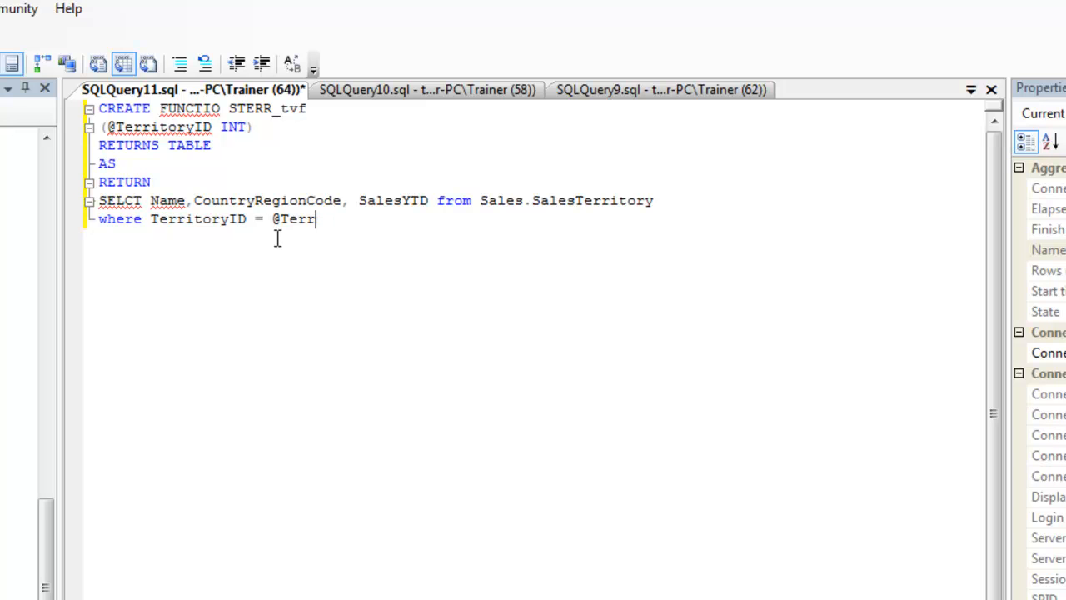
type("itoryID")
left_click(197, 108)
type("N")
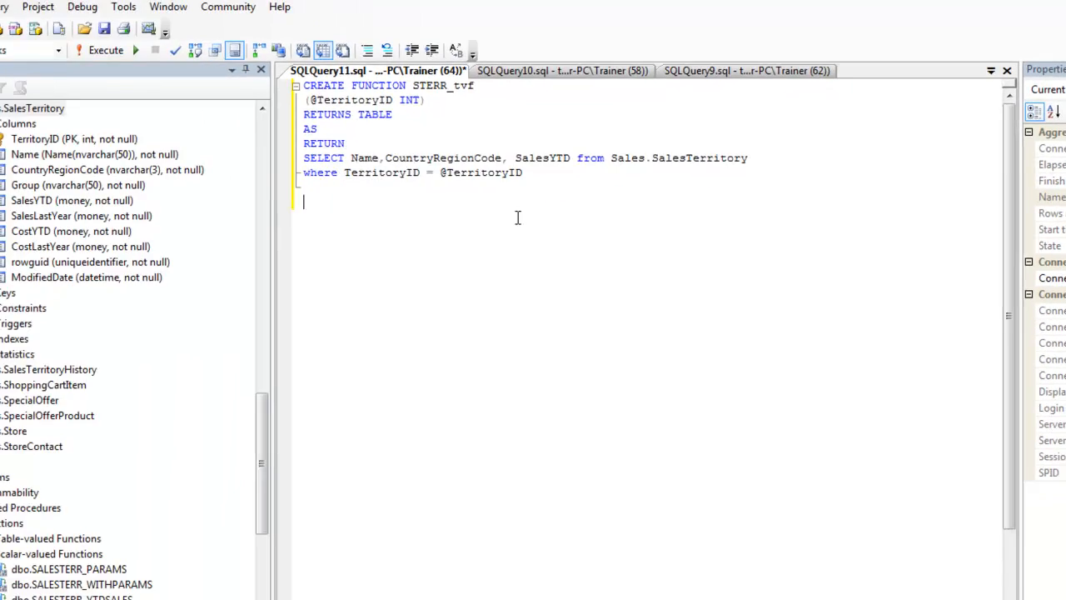
Execute the CREATE FUNCTION script to create STERR_tvf
left_click(105, 50)
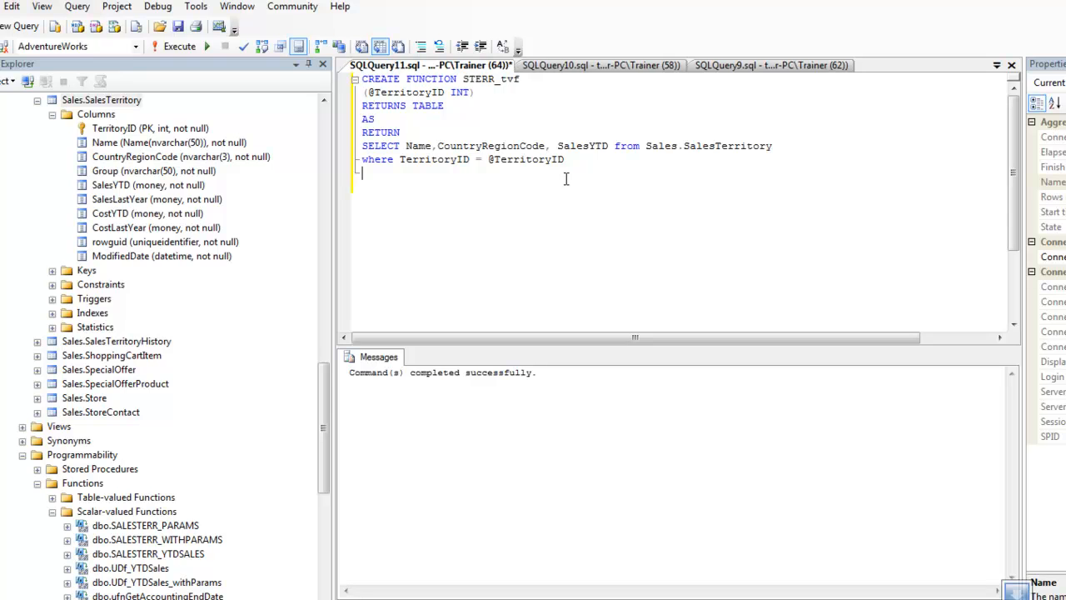
mouse_move(466, 88)
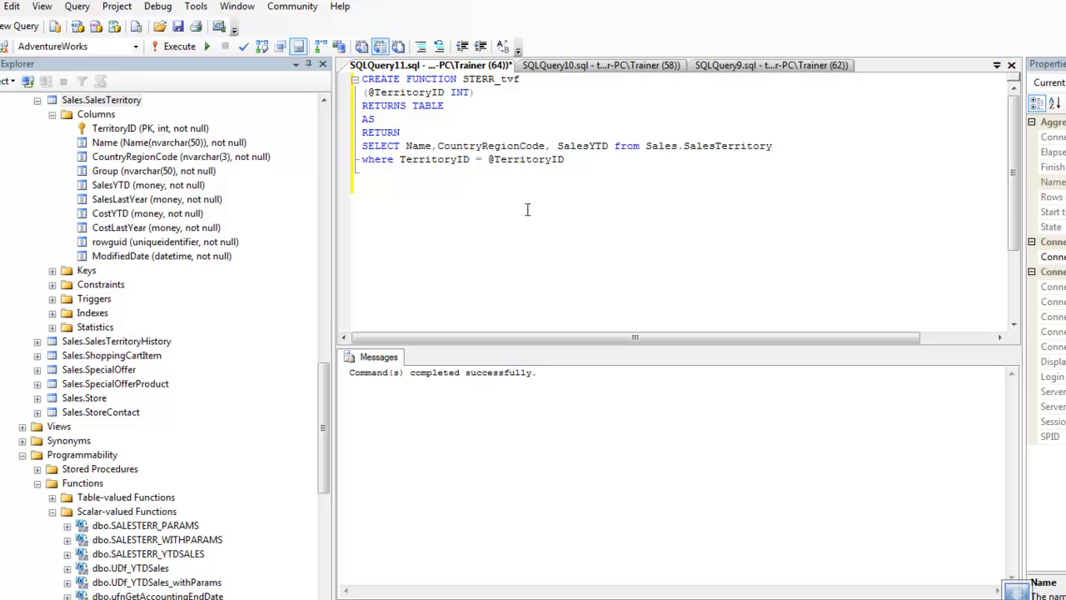
mouse_move(628, 175)
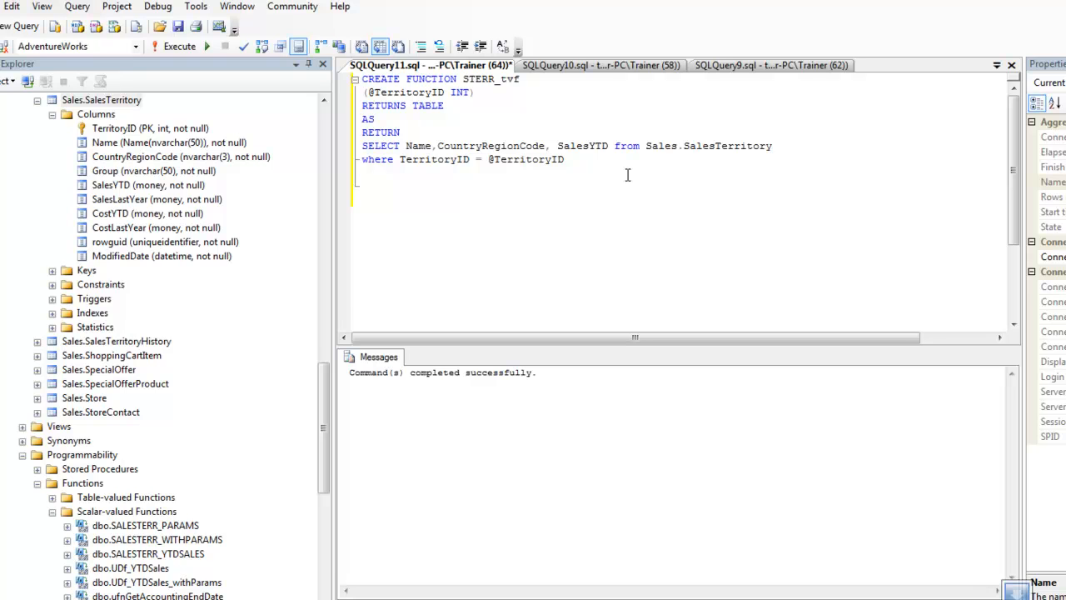
Type SELECT NAME, CountryRegionCode, SalesYTD from, reusing the STERR_tvf name
type("SELECT NAME,")
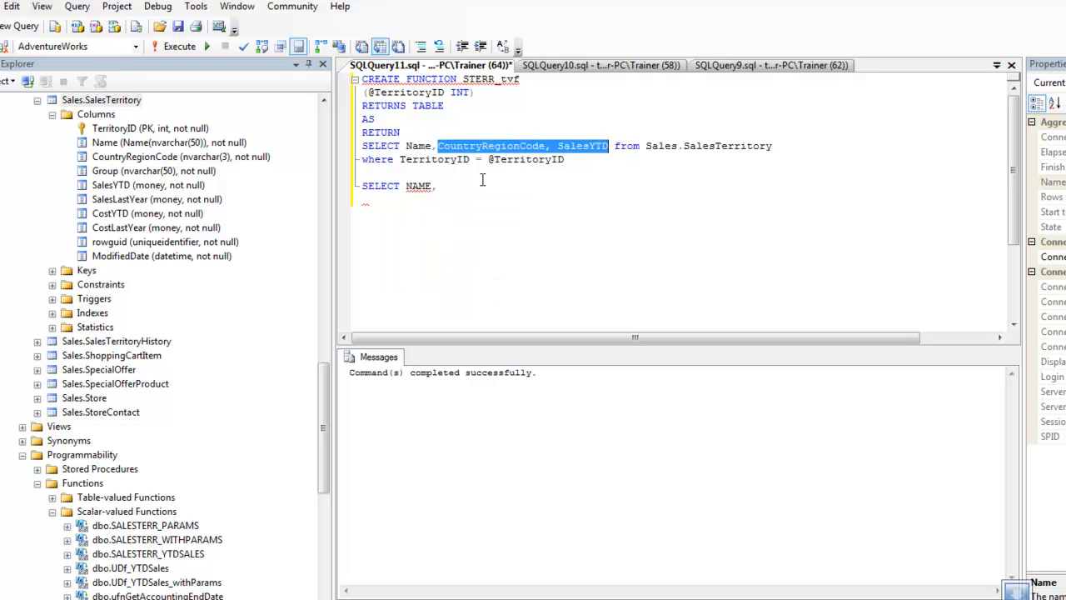
type("CountryRegionCode, SalesYTD")
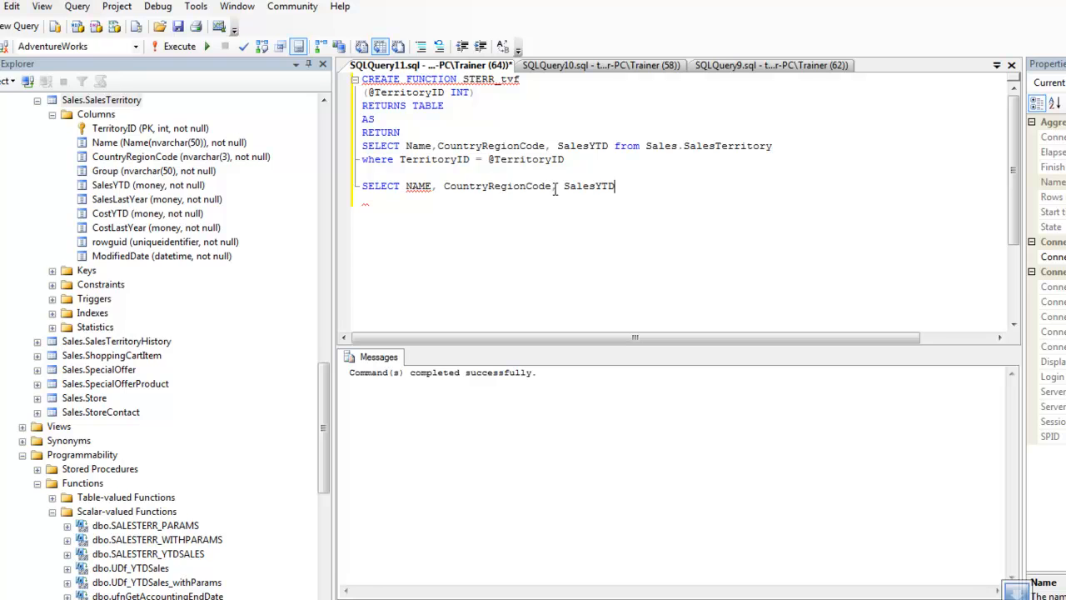
type("from")
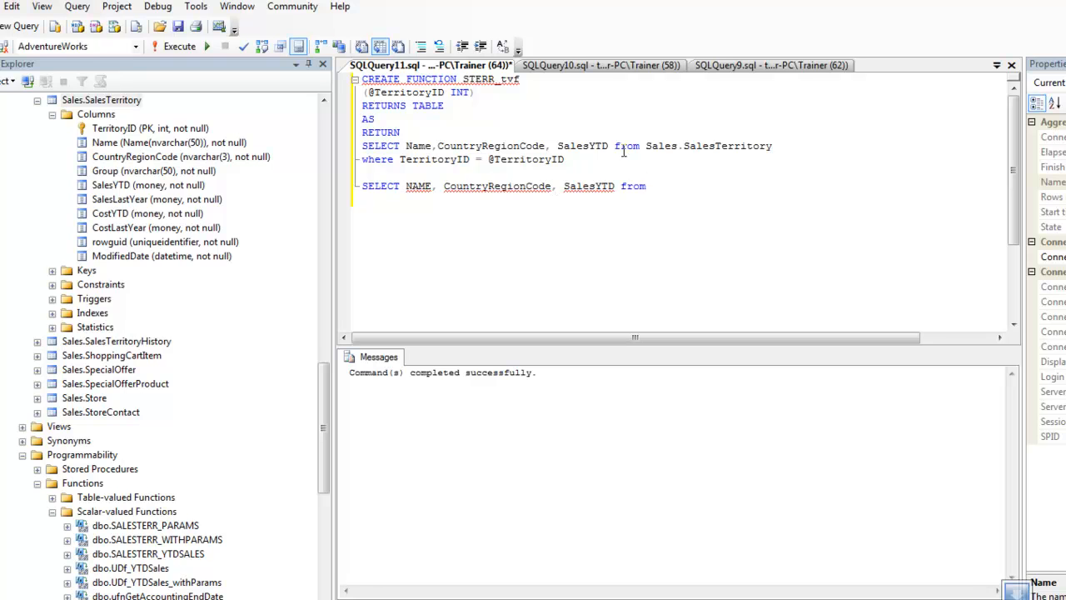
double_click(479, 78)
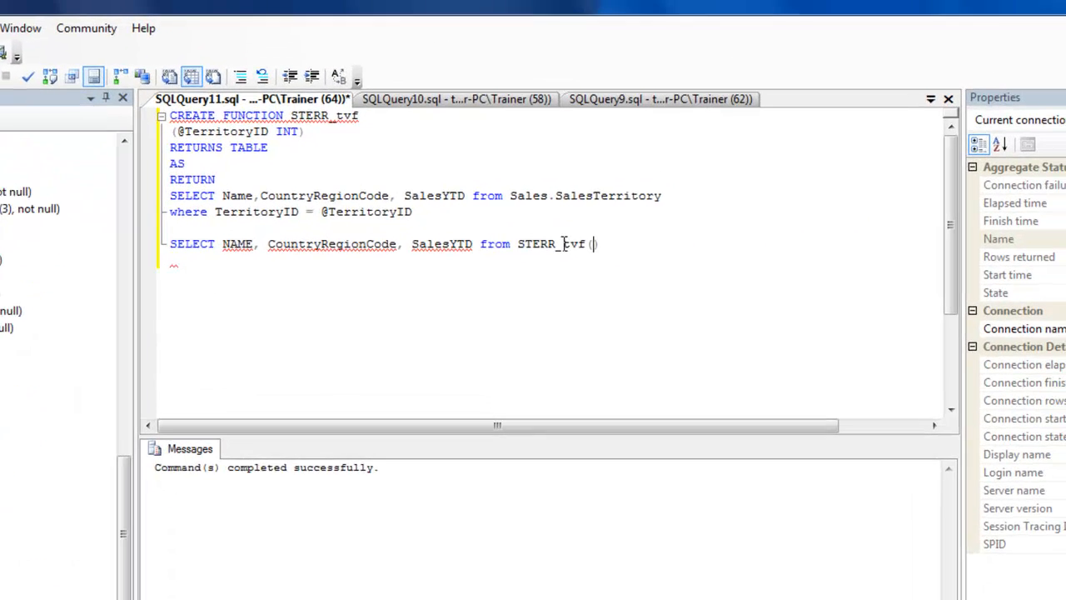
Check territory IDs in SQLQuery10, then pass 7 to STERR_tvf in SQLQuery11
left_click(408, 108)
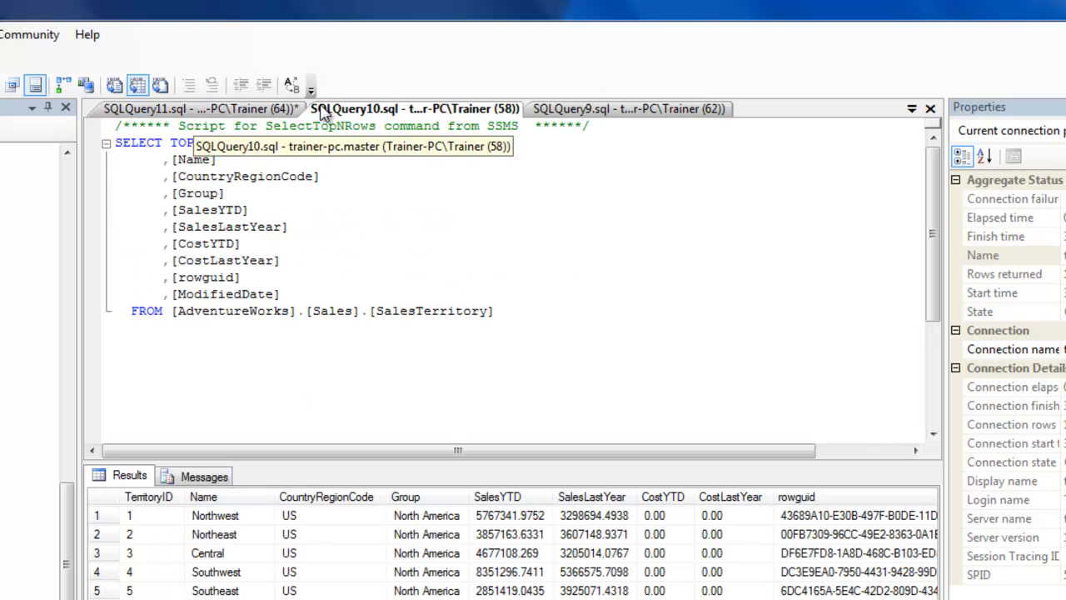
left_click(200, 108)
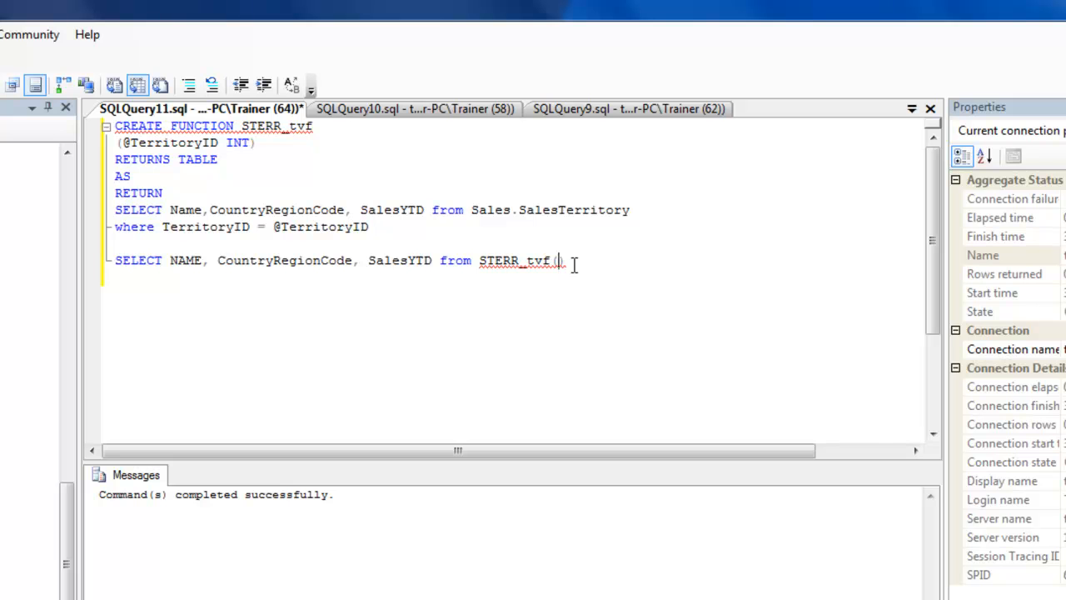
type("7)")
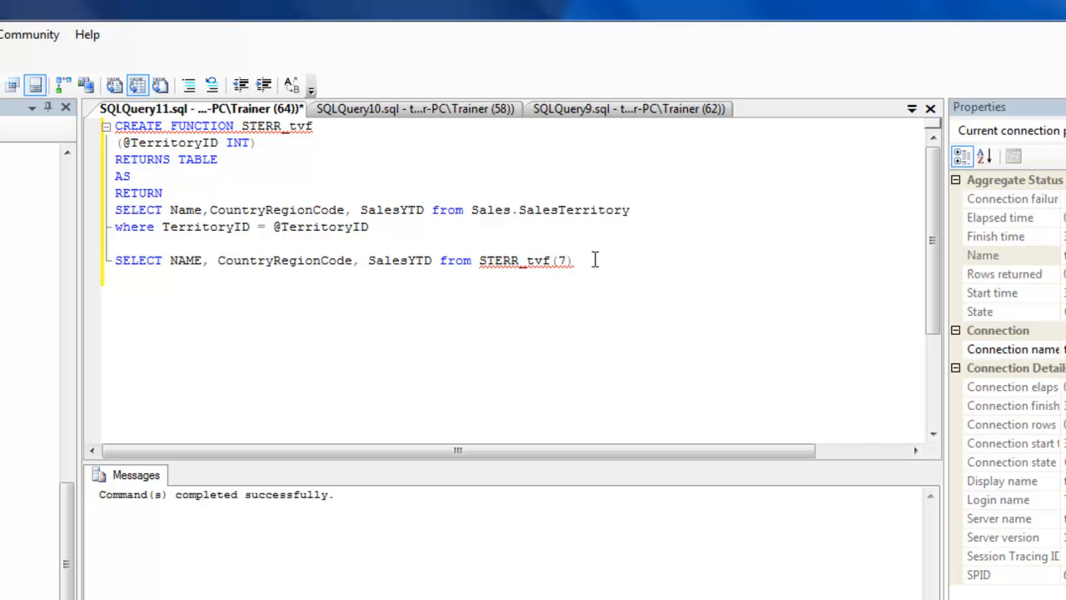